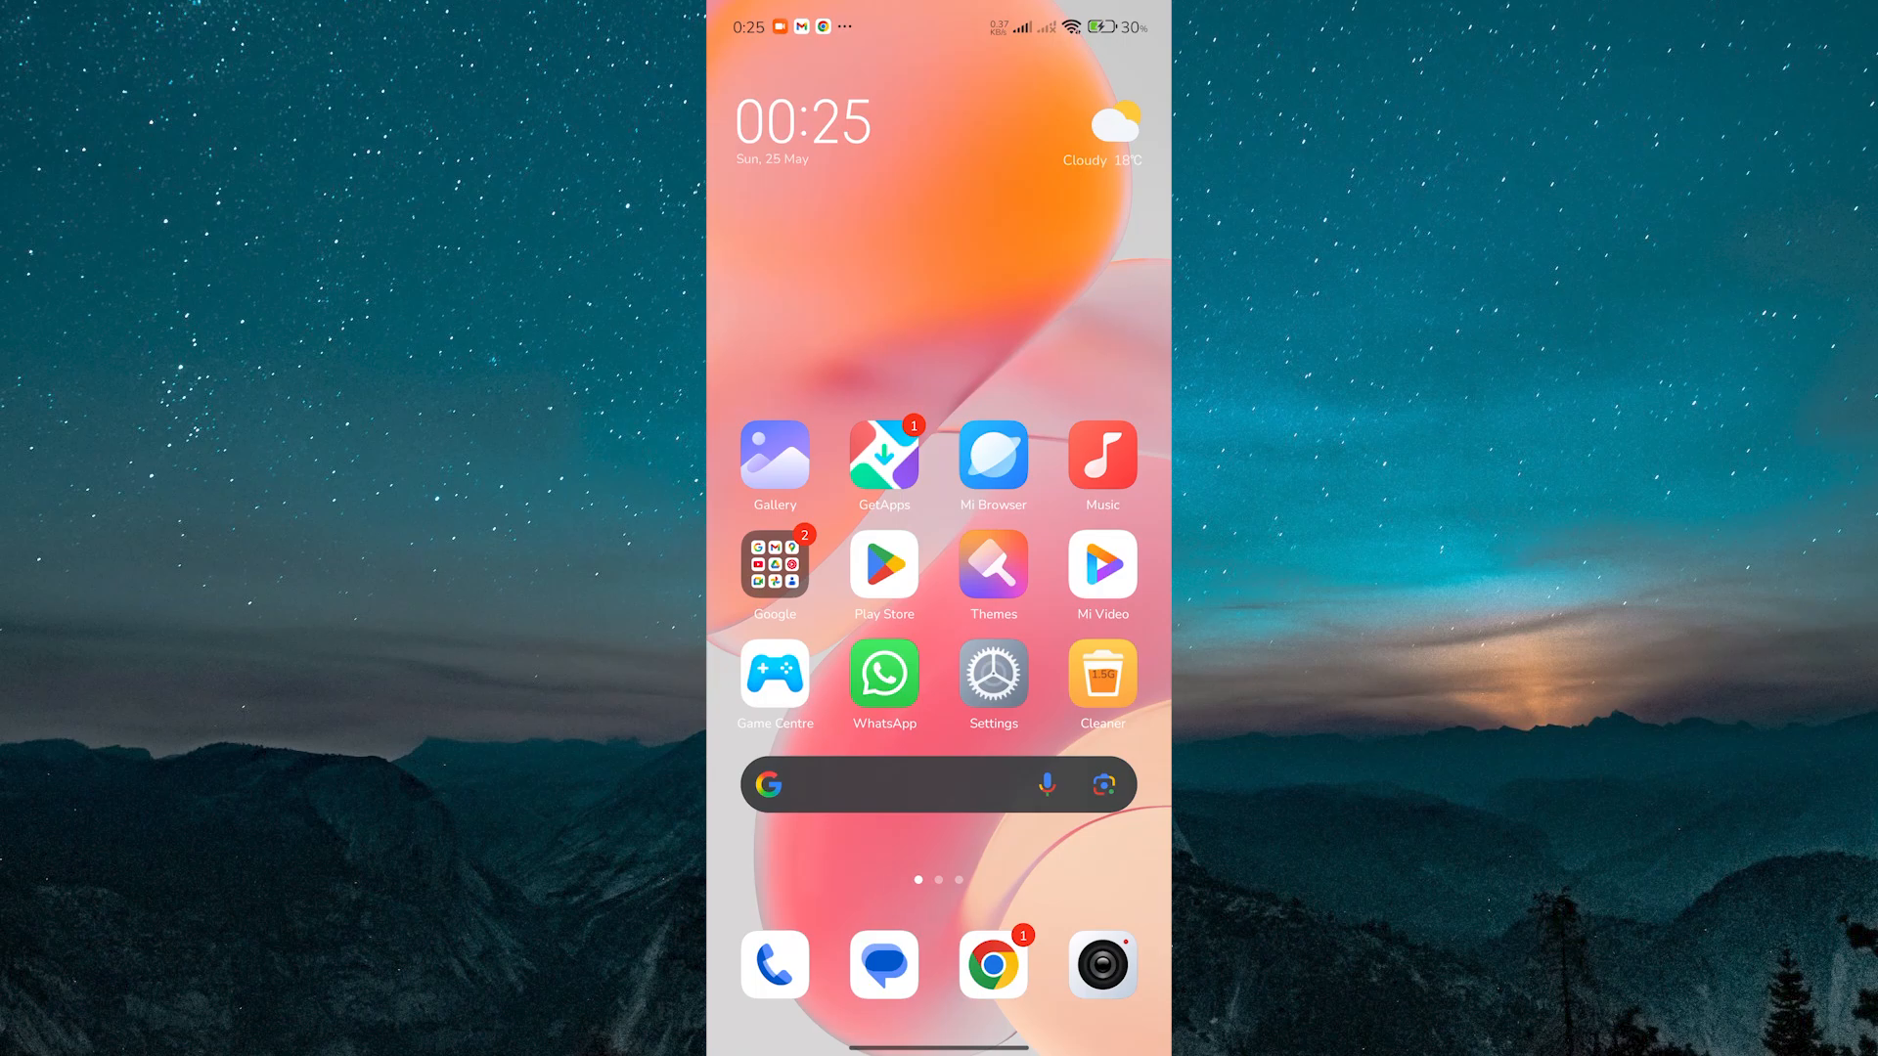
- Swipe to the second home-screen page showing Telegram, Instagram, Bolt and Brave
scroll("left", 3)
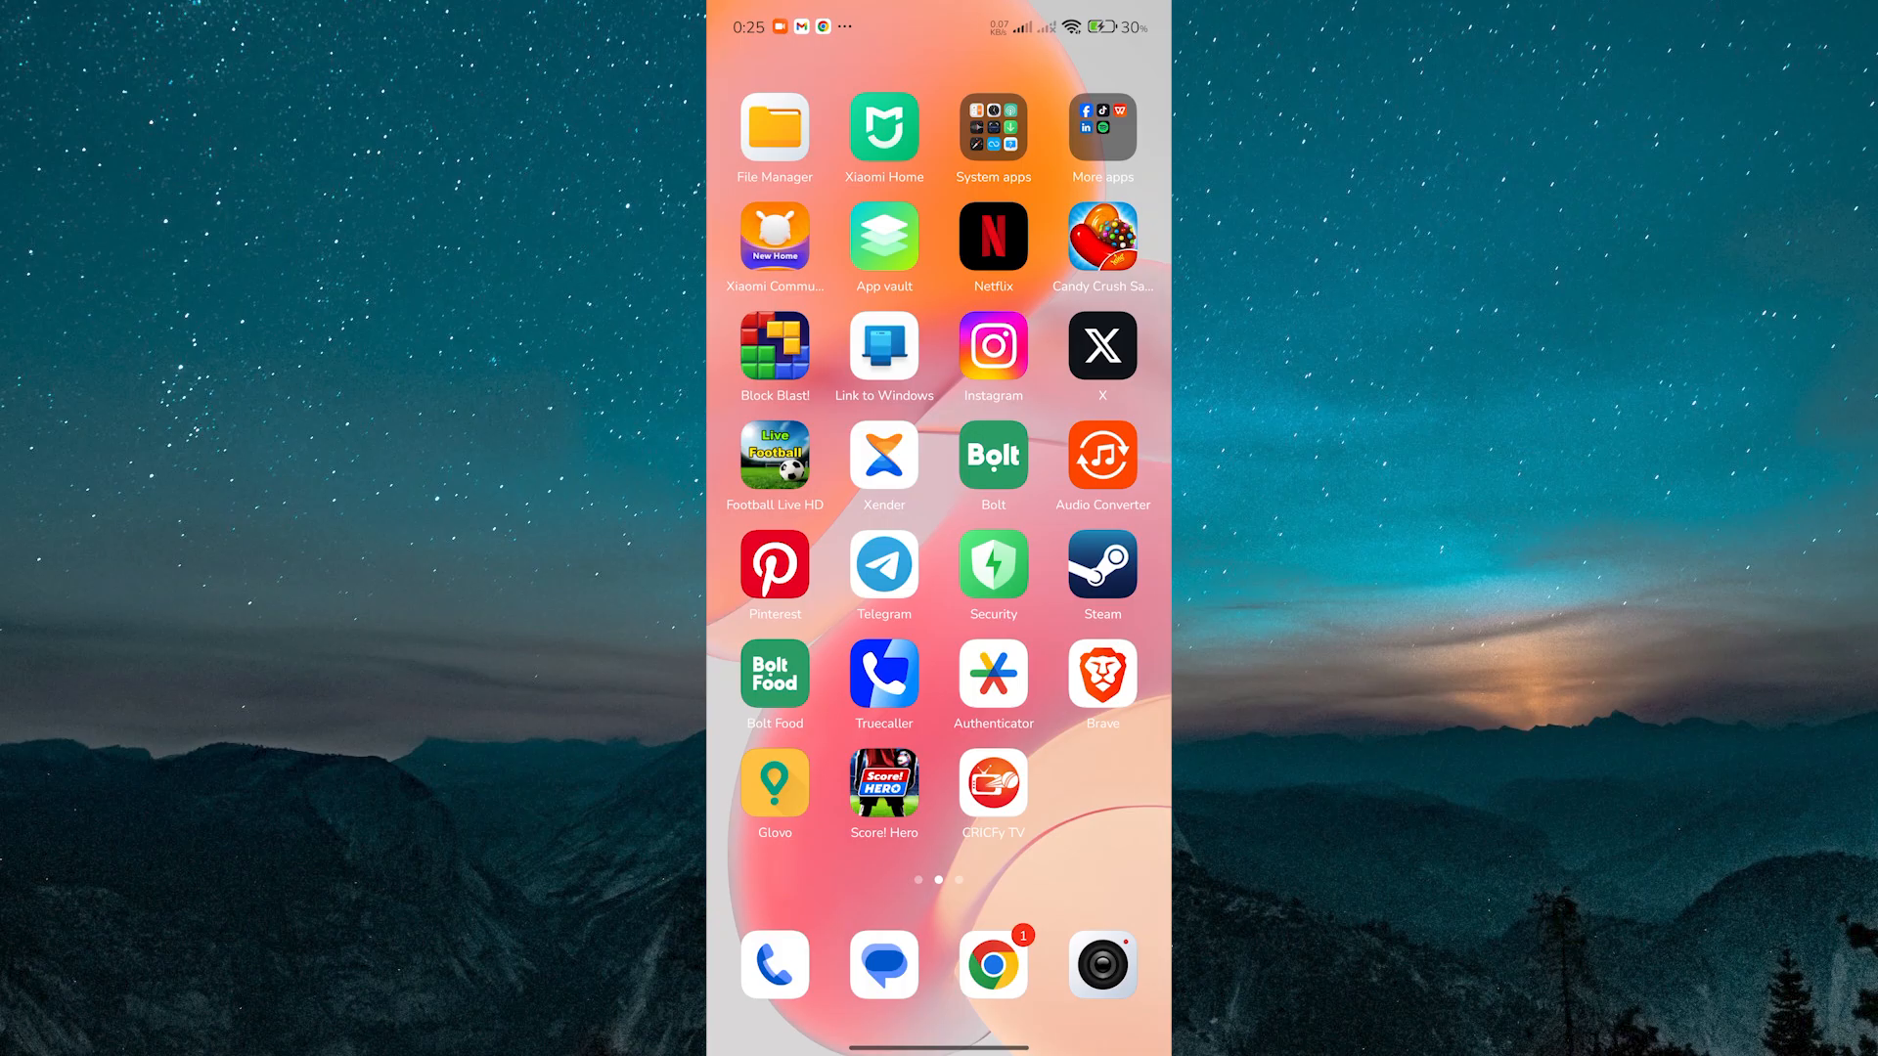
left_click(882, 566)
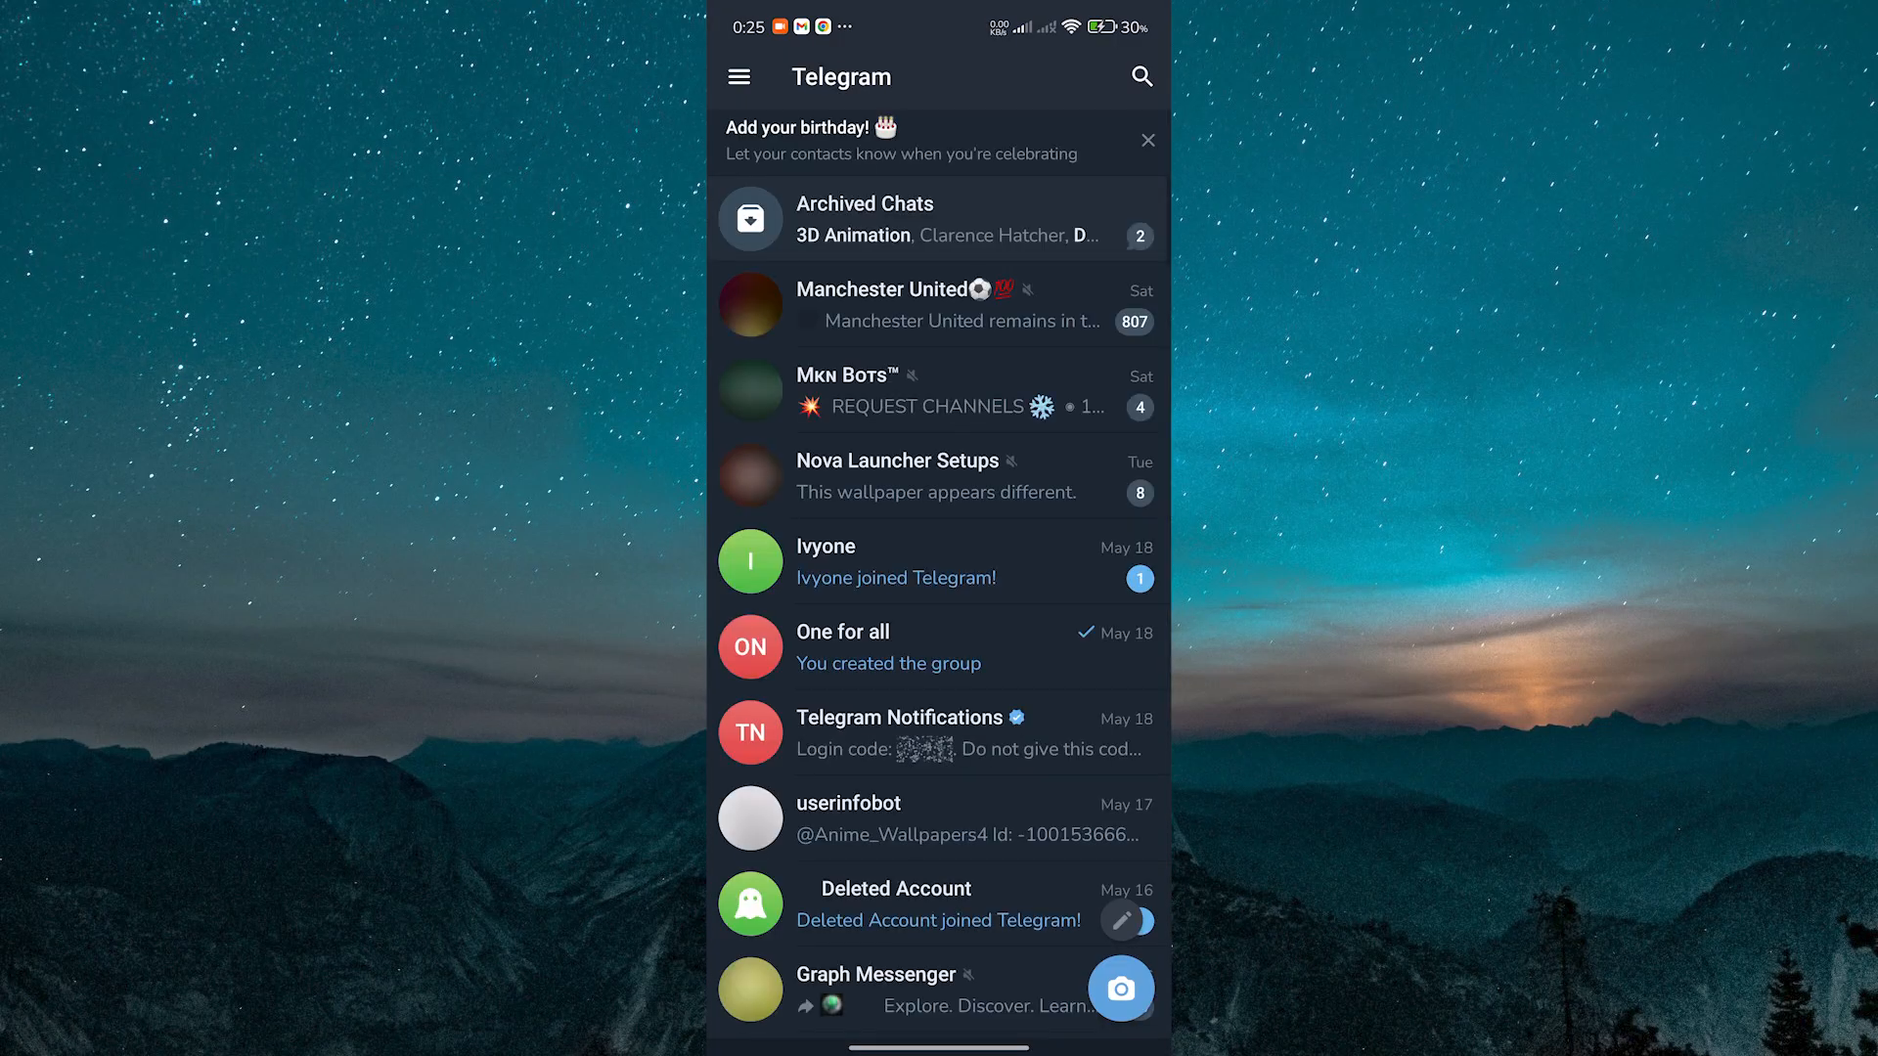
left_click(737, 76)
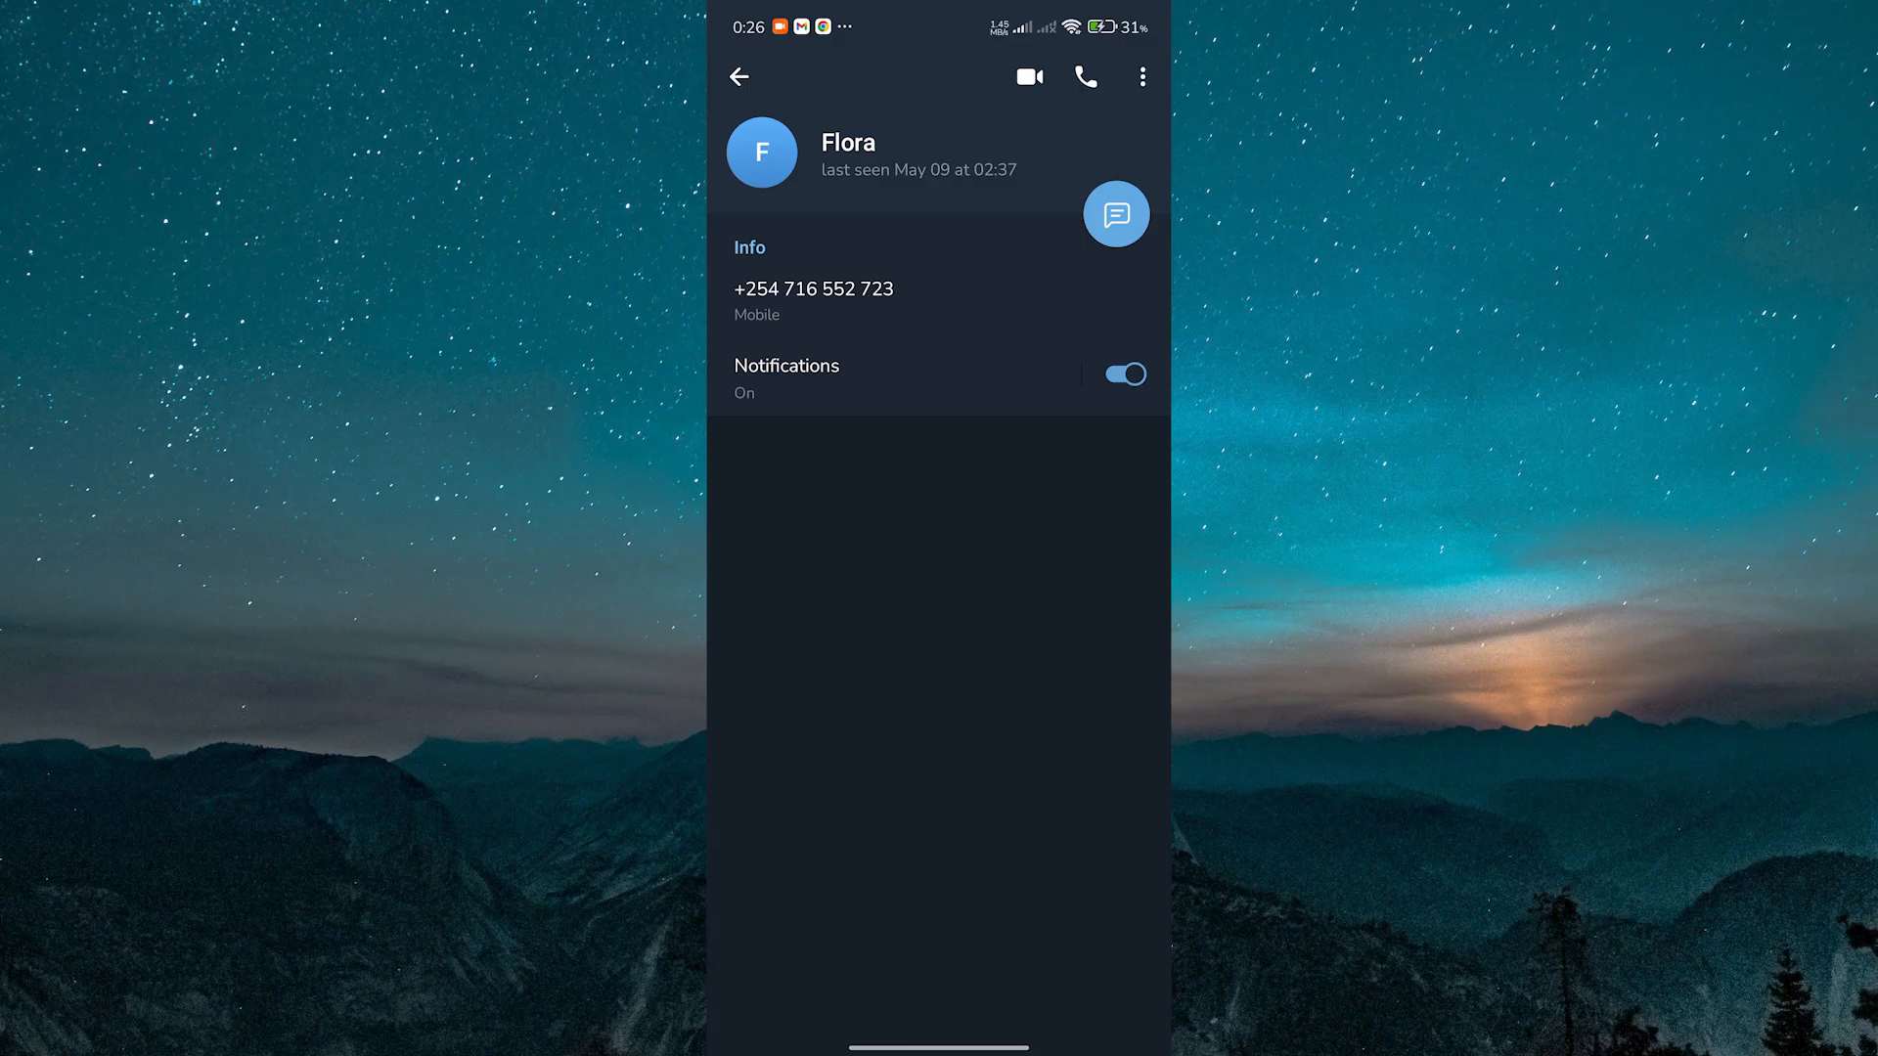
left_click(739, 76)
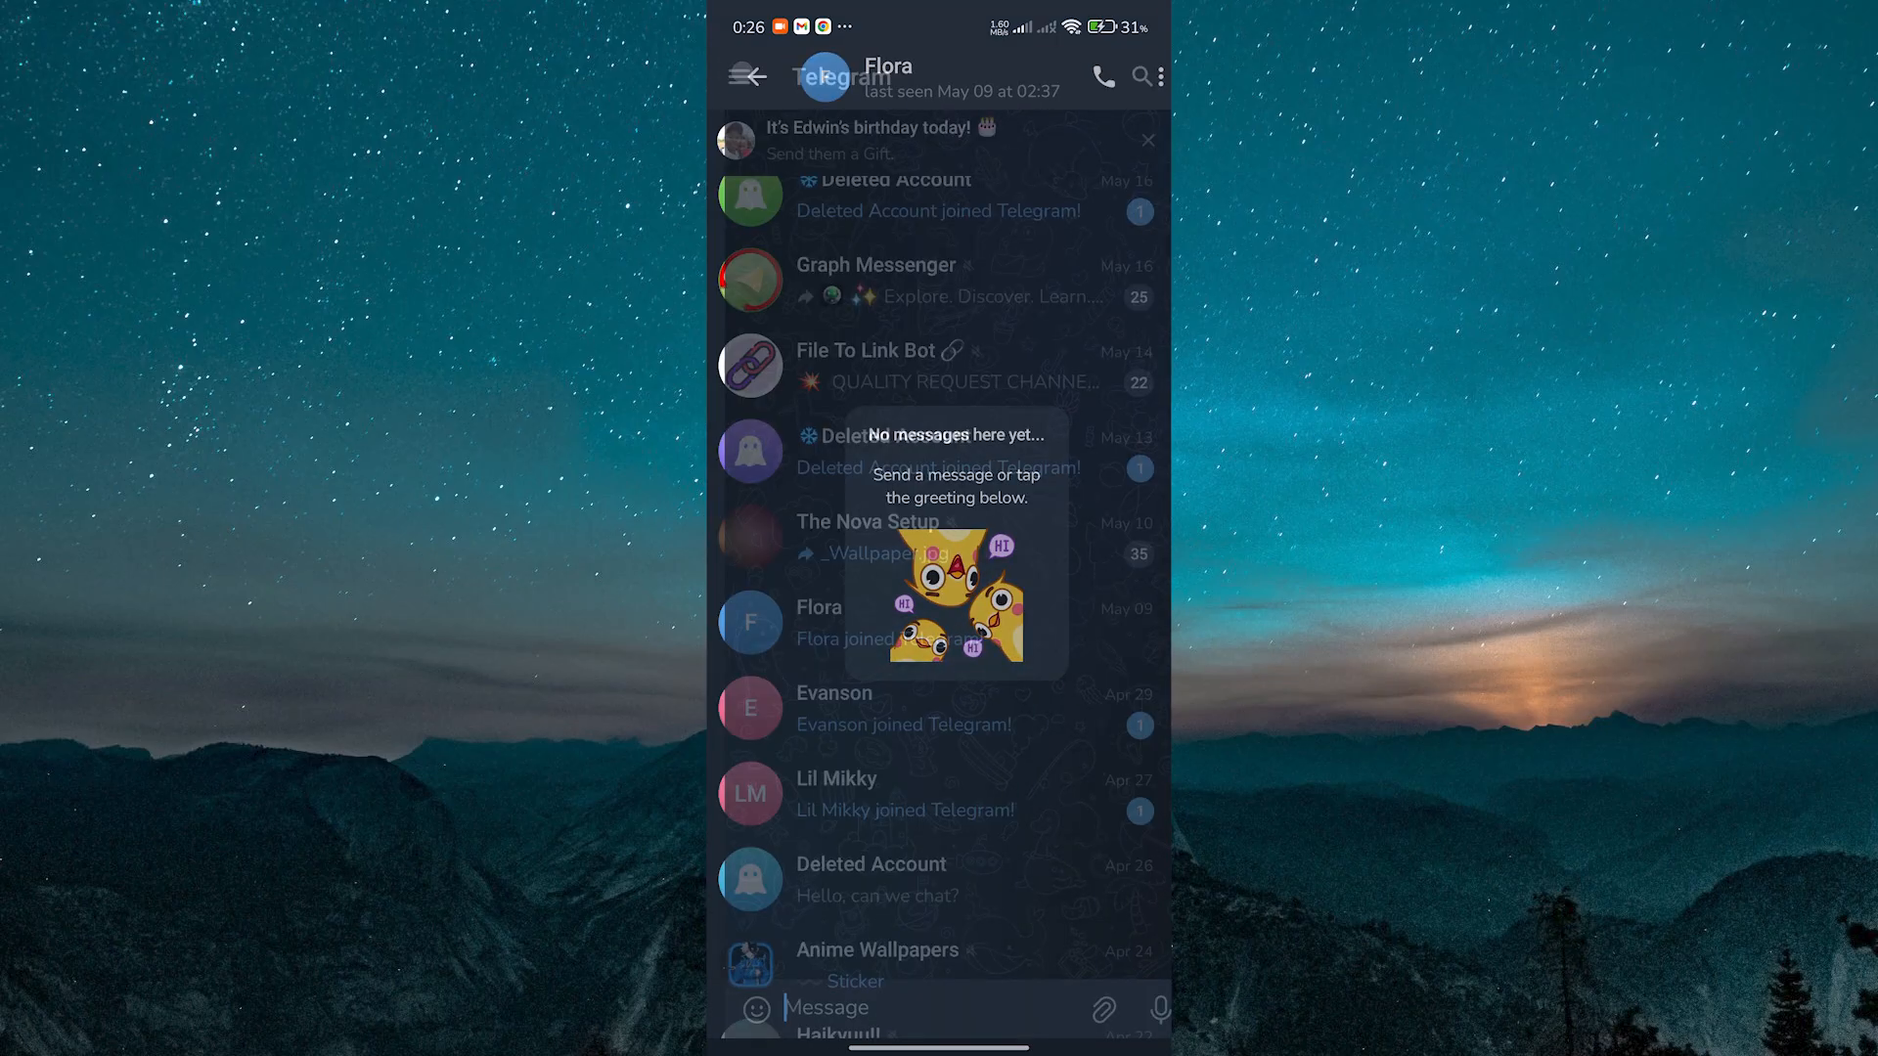
left_click(747, 77)
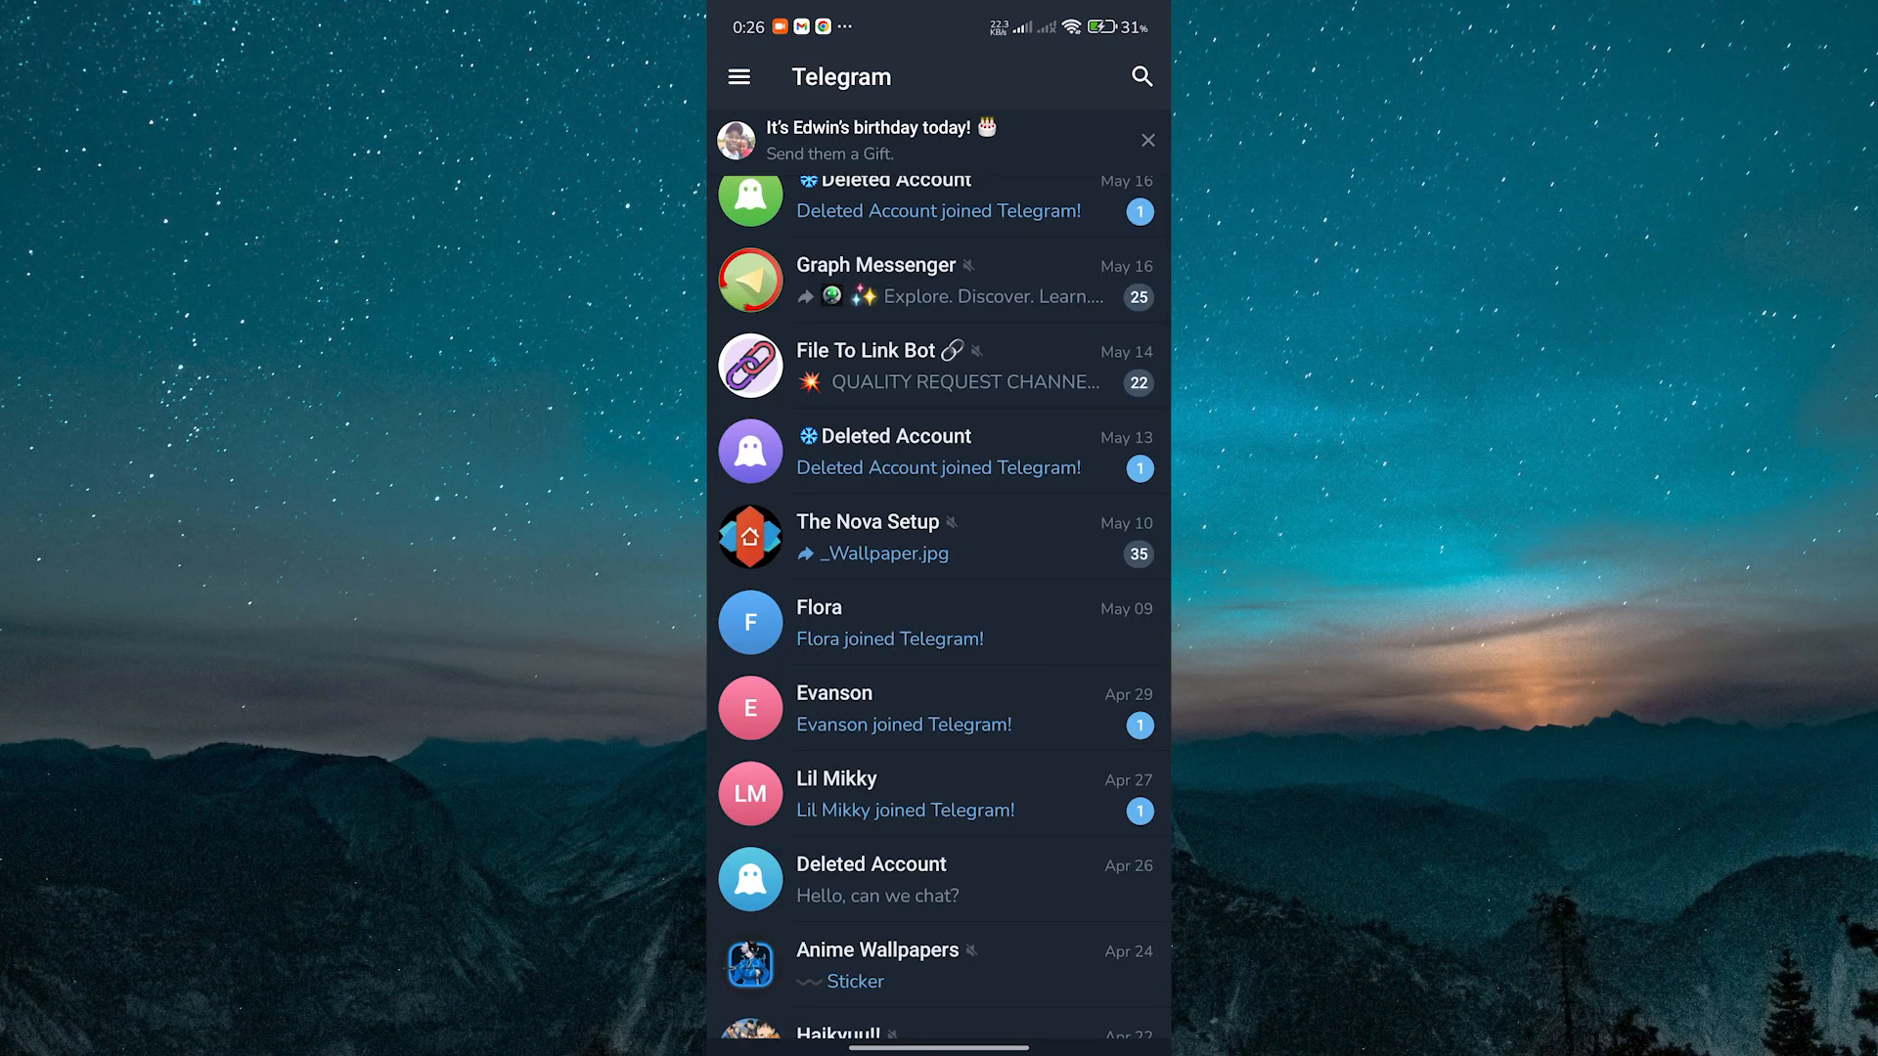
type("@user")
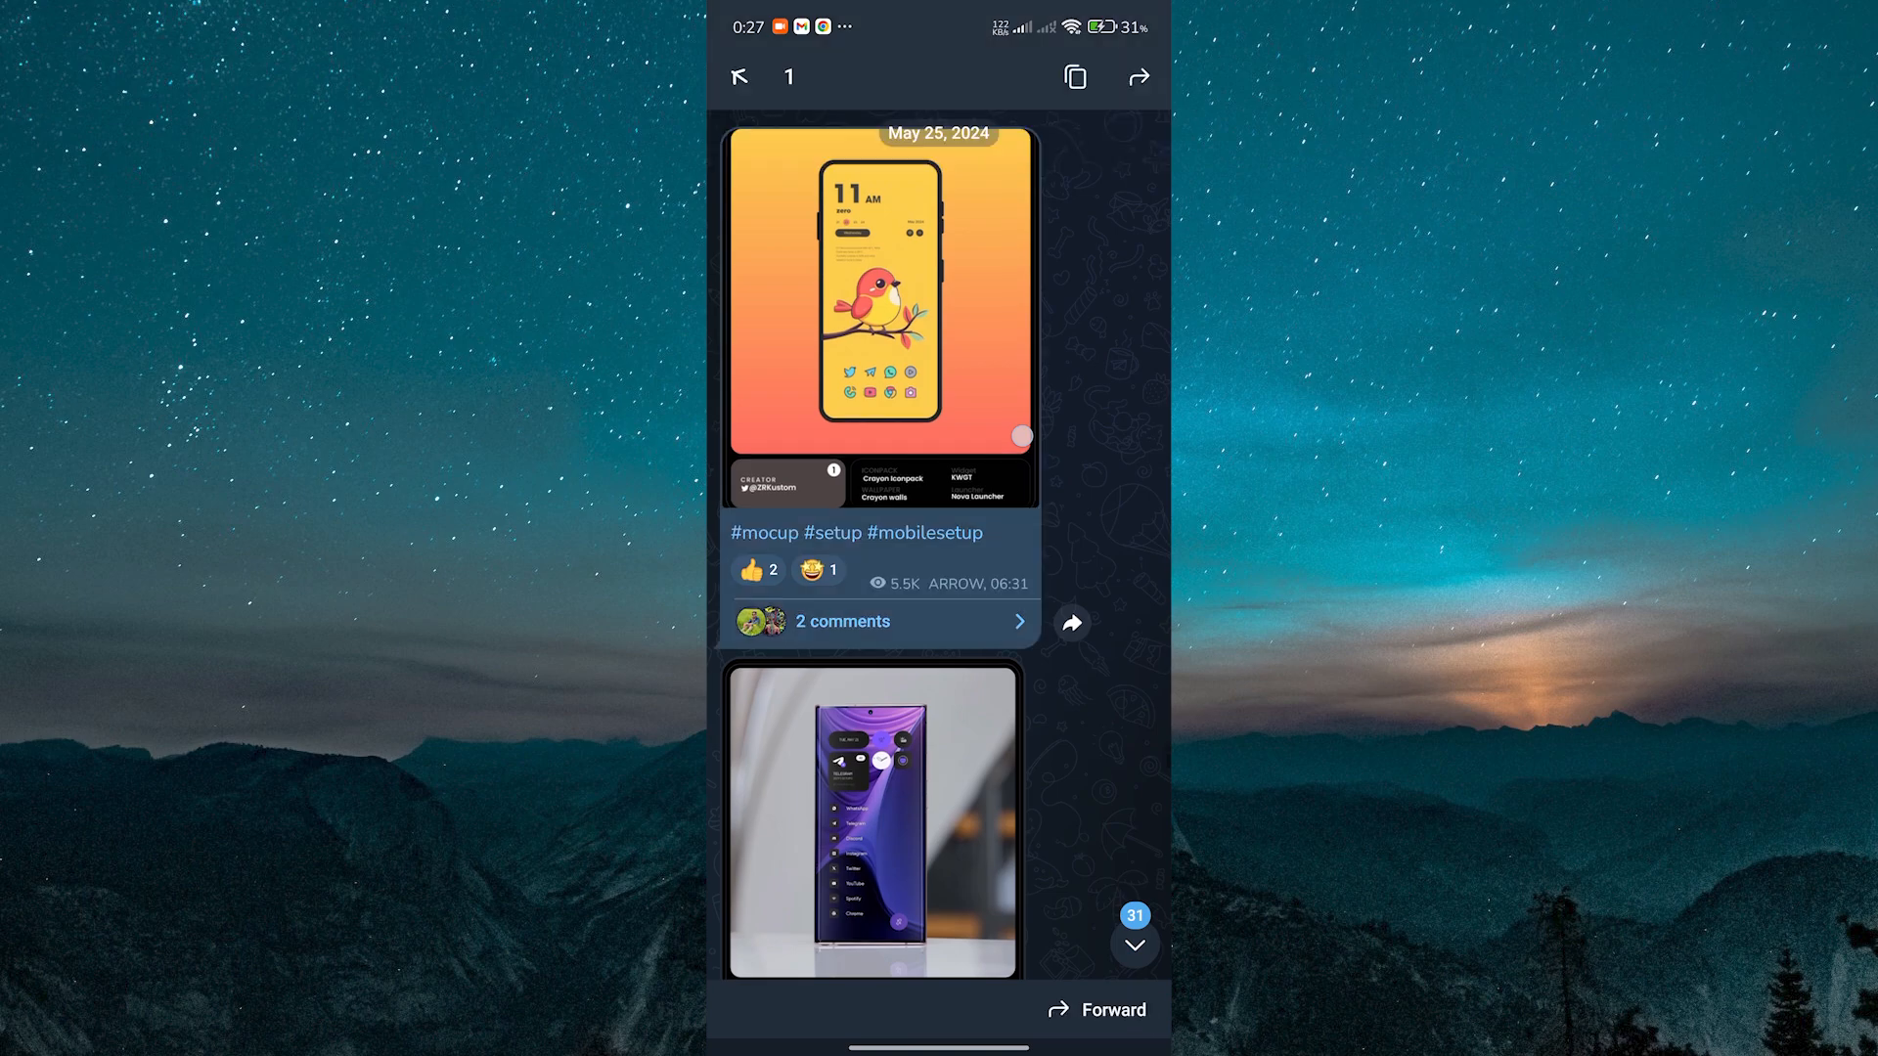
- Forward the bird mockup post to userinfobot to get the channel's ID
left_click(1095, 1010)
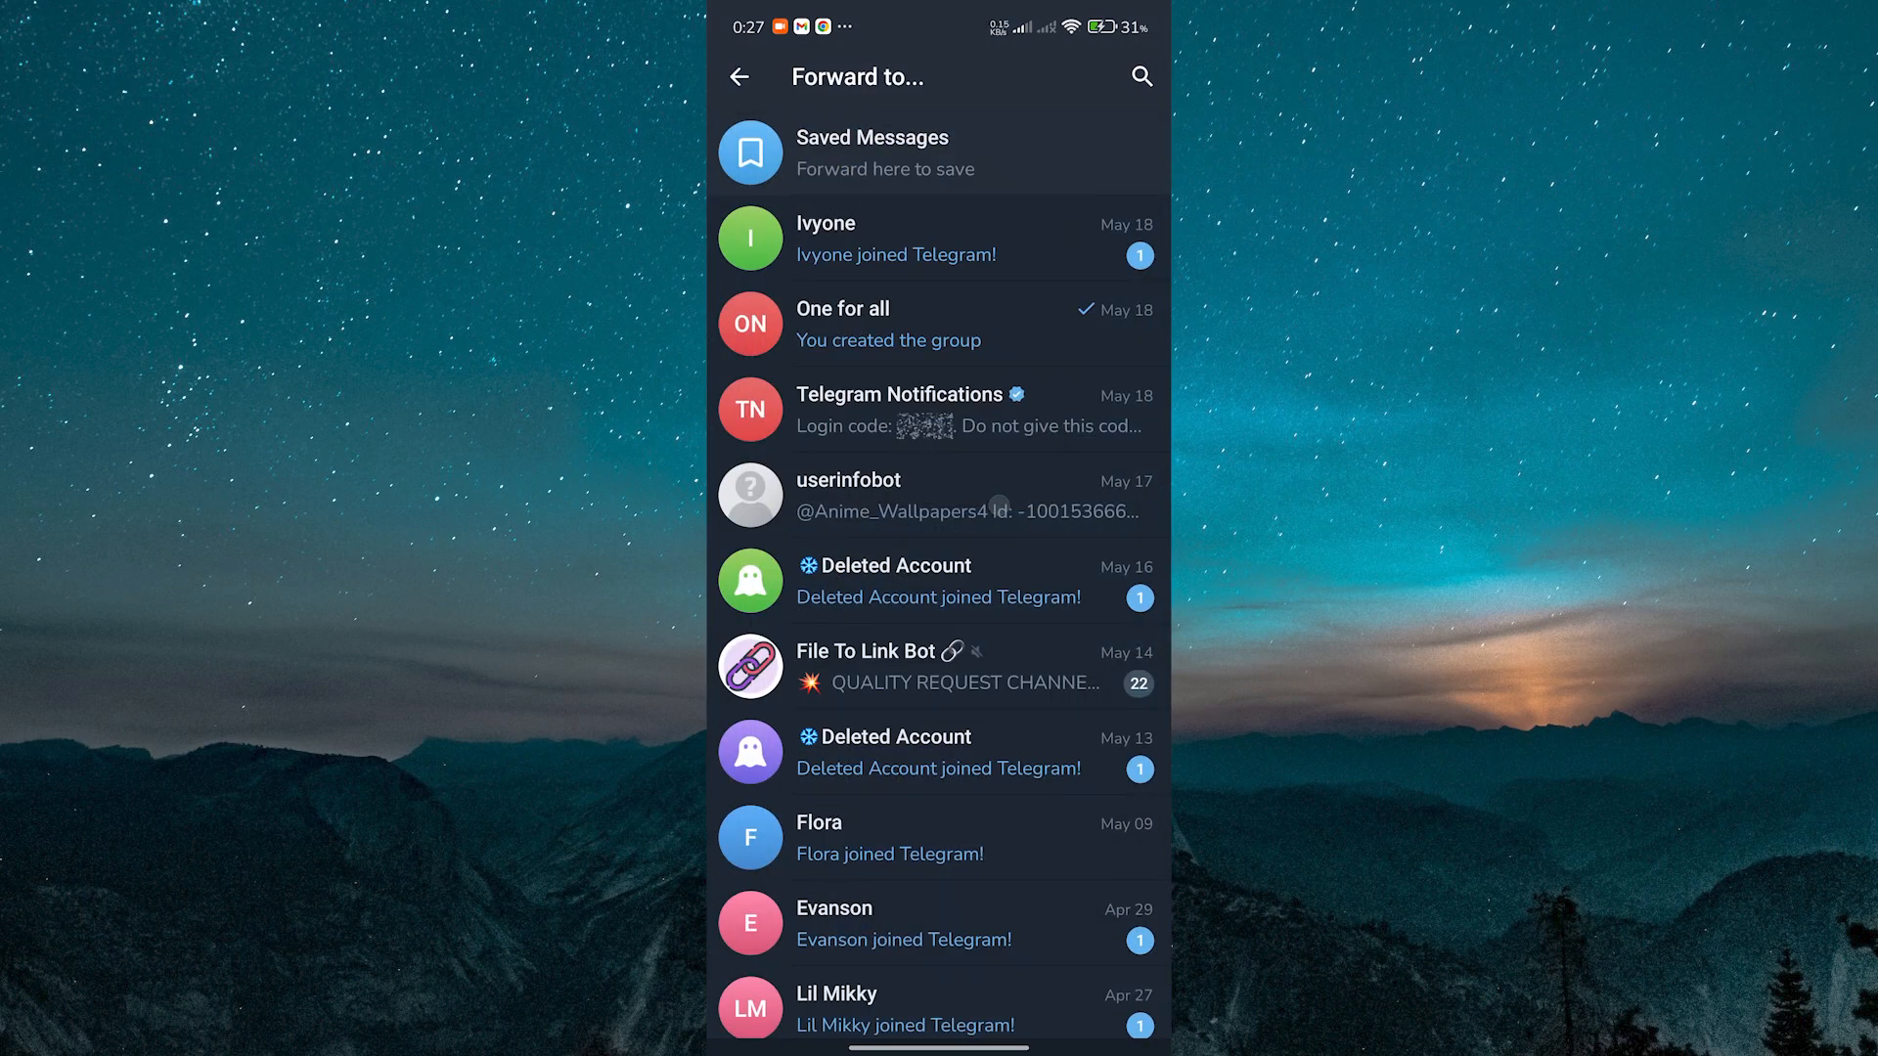
left_click(848, 495)
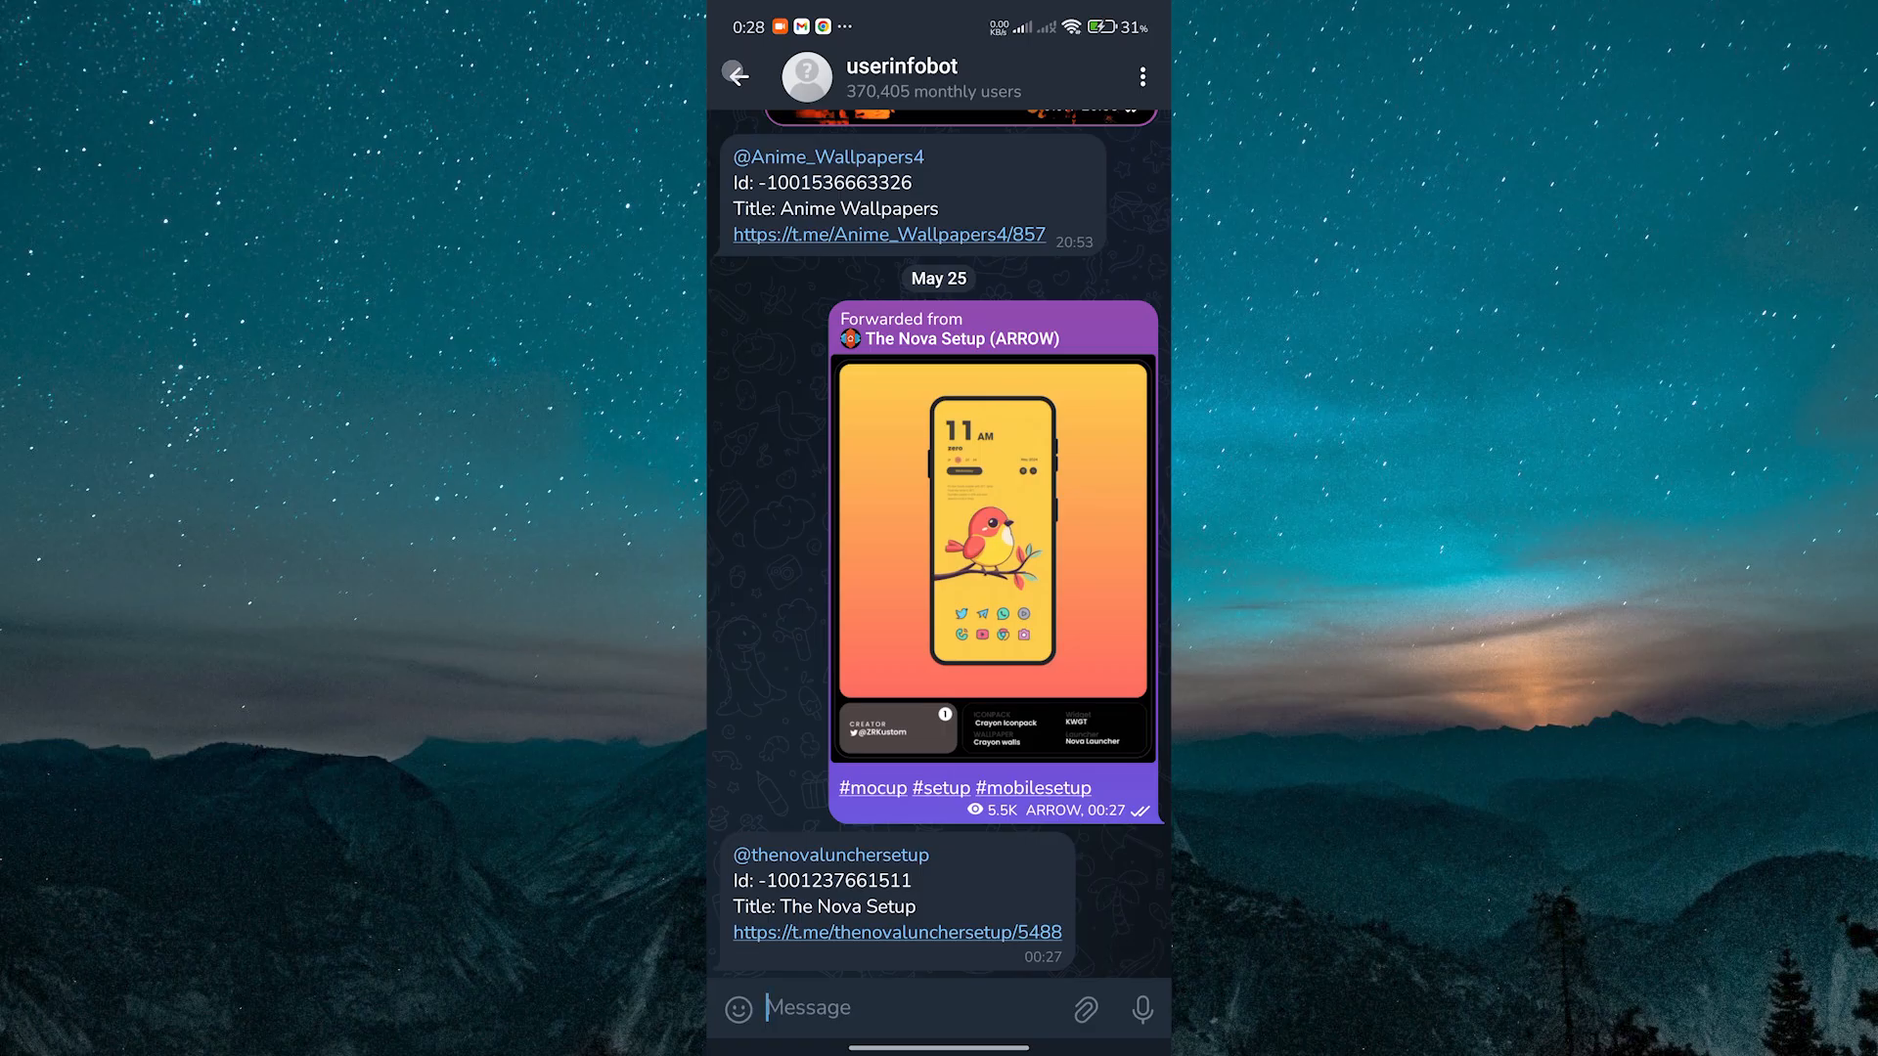
- Leave the userinfobot chat and exit Telegram to the home screen
left_click(950, 329)
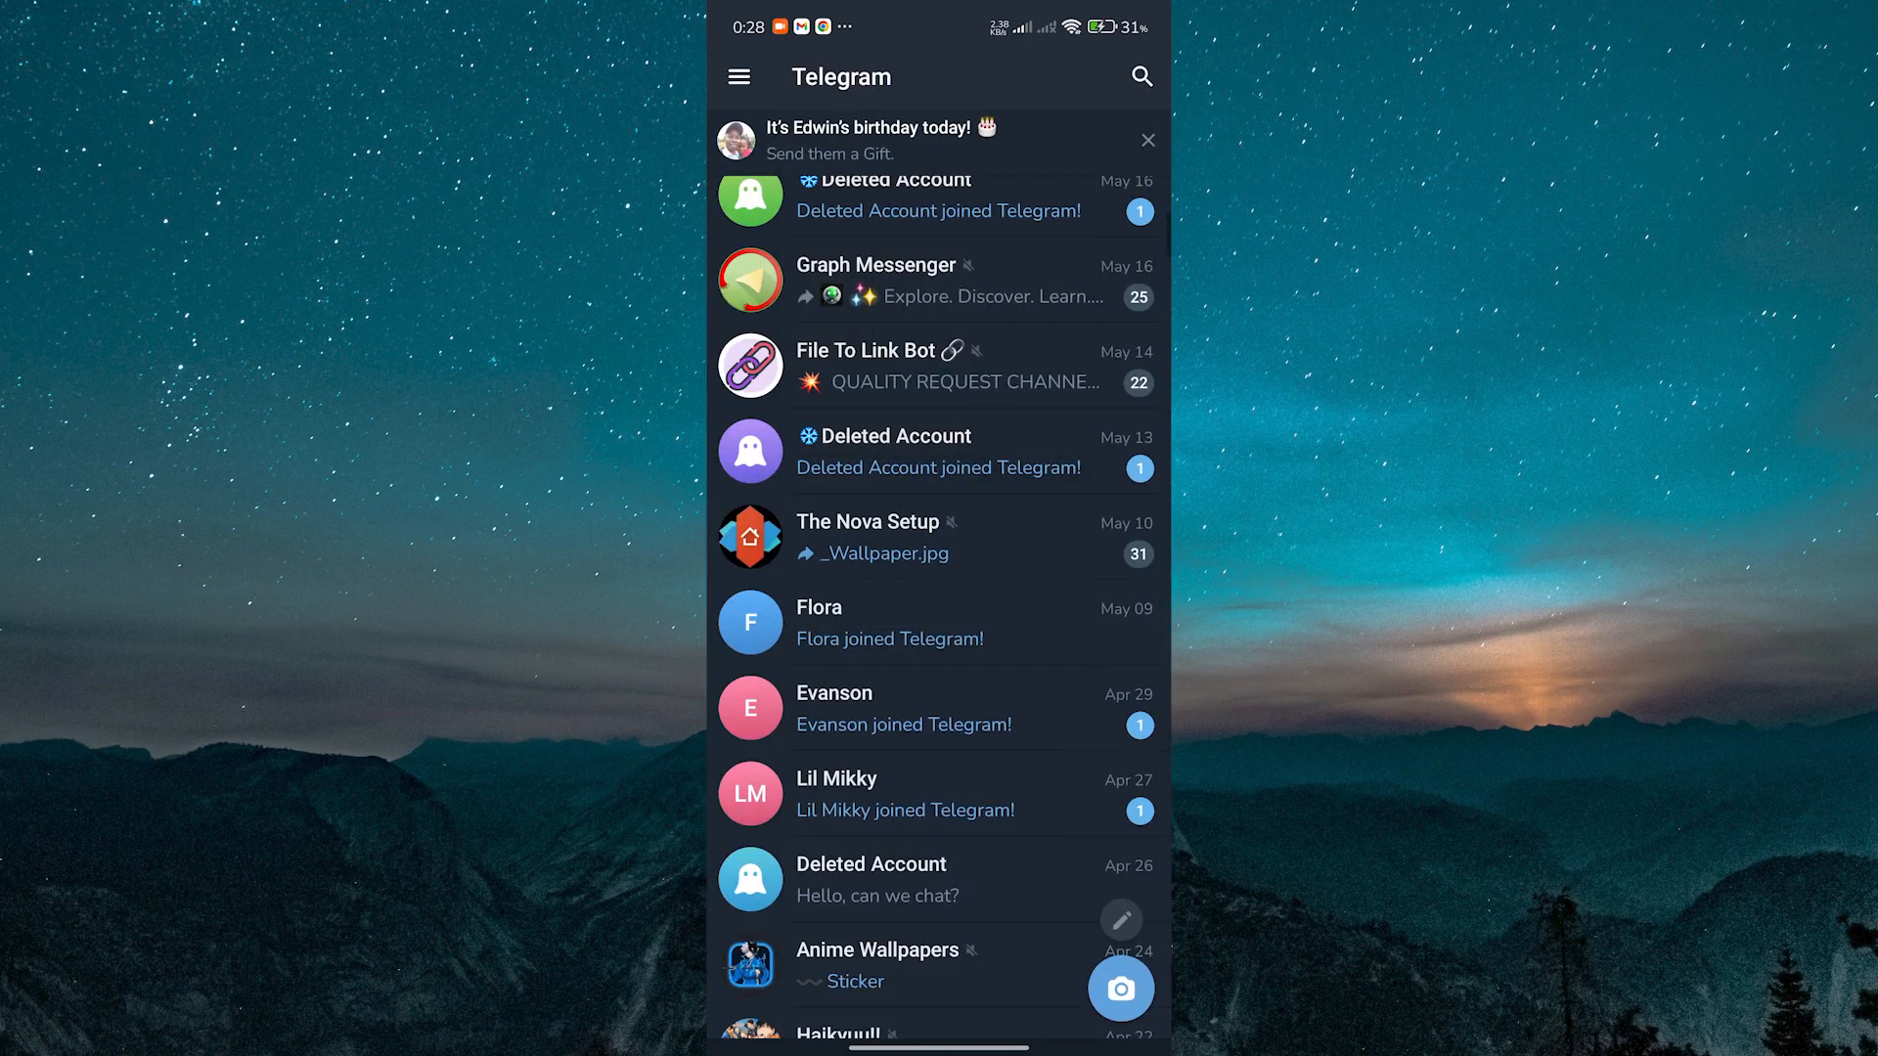
key("Home")
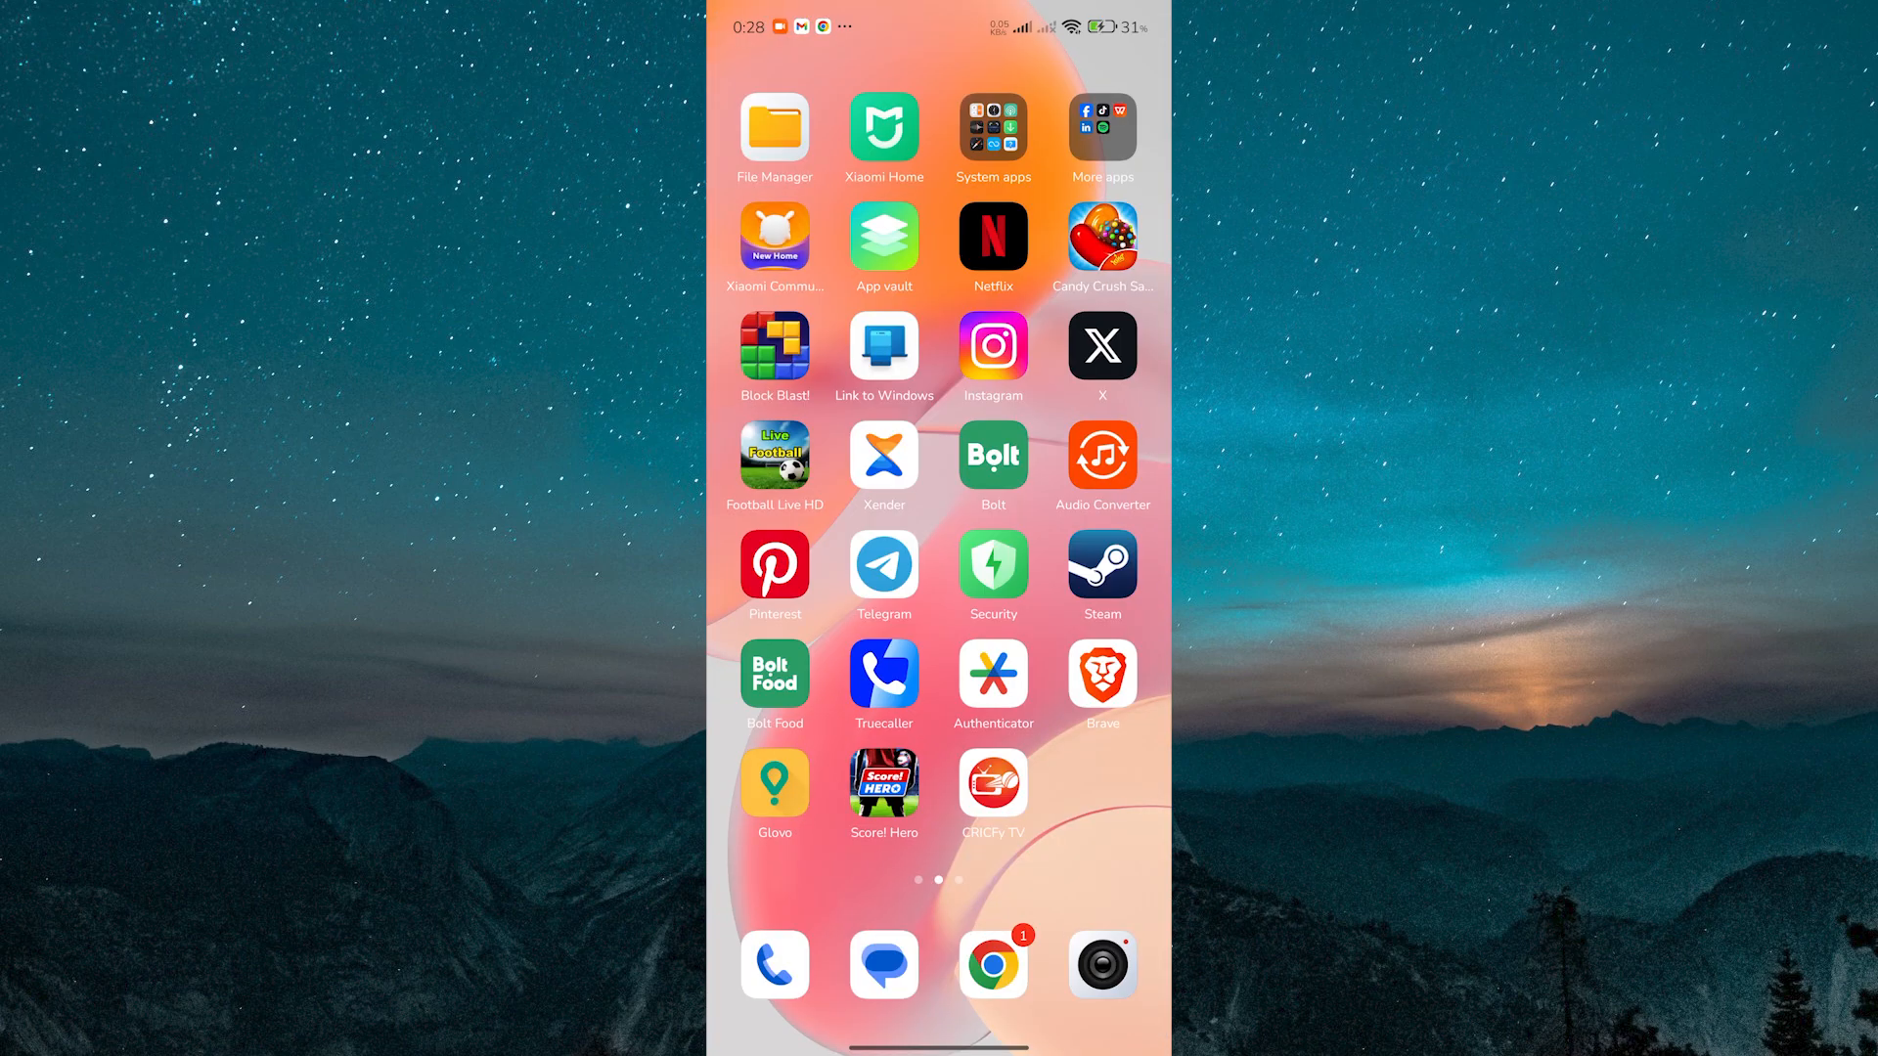